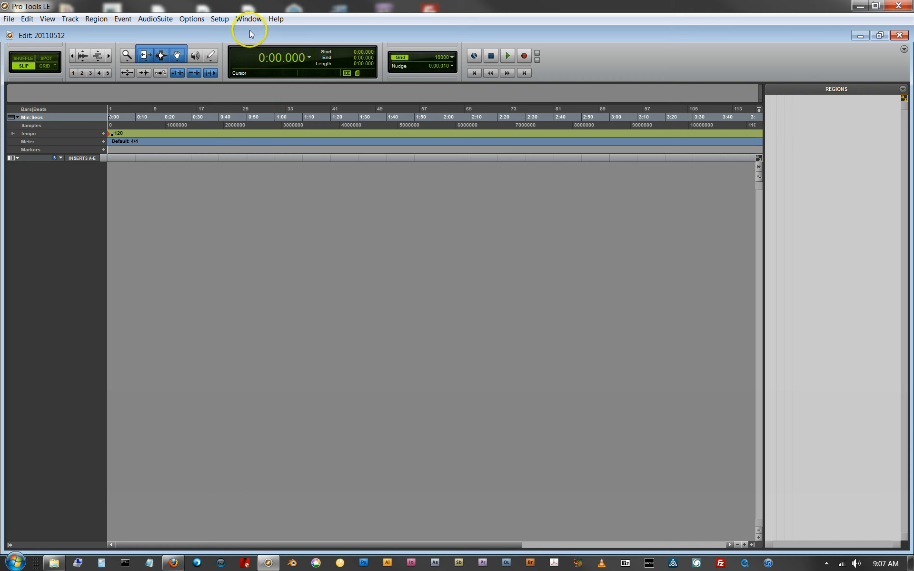
- Show the Window menu listing the session browsers and windows
click(248, 19)
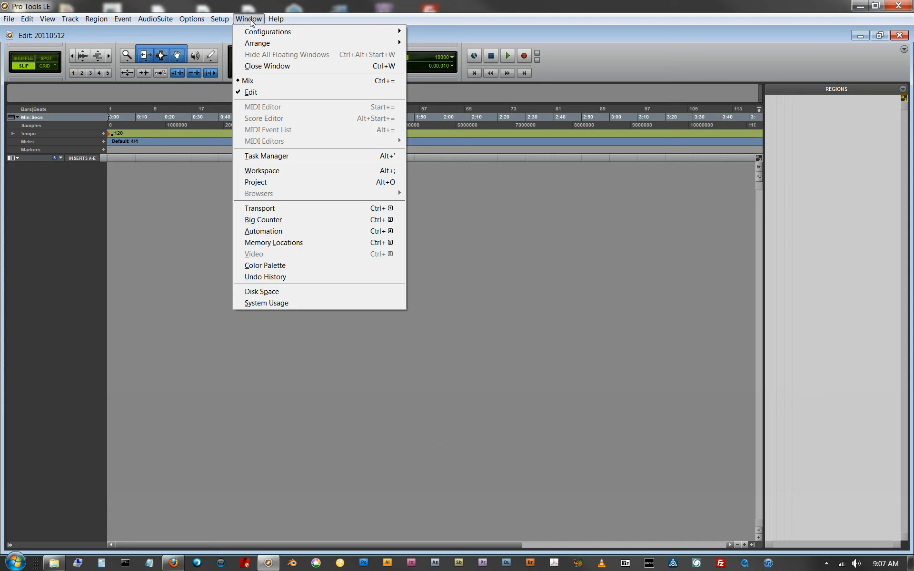
mouse_move(313, 170)
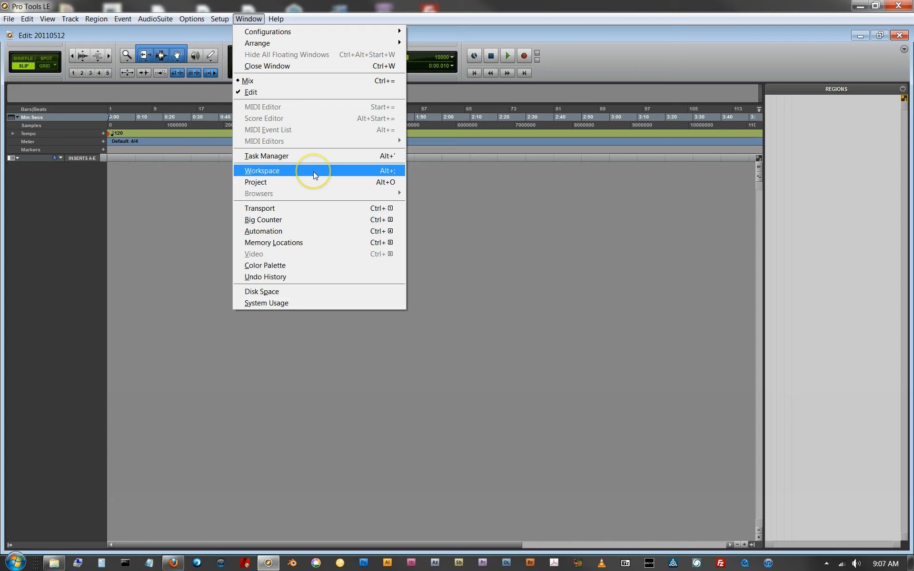
- Open the Workspace browser and expand the Internal04 (H:) volume to show its folders
click(262, 171)
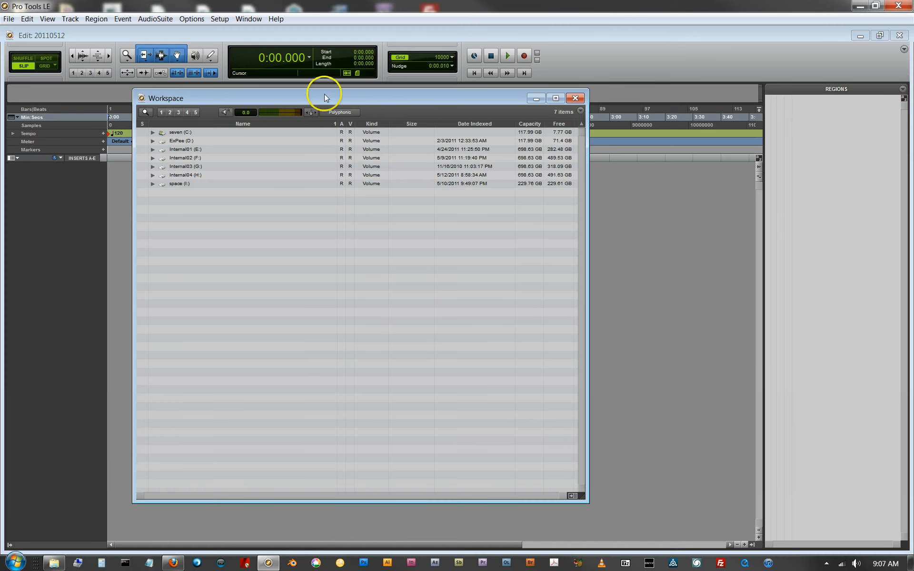
mouse_move(460, 106)
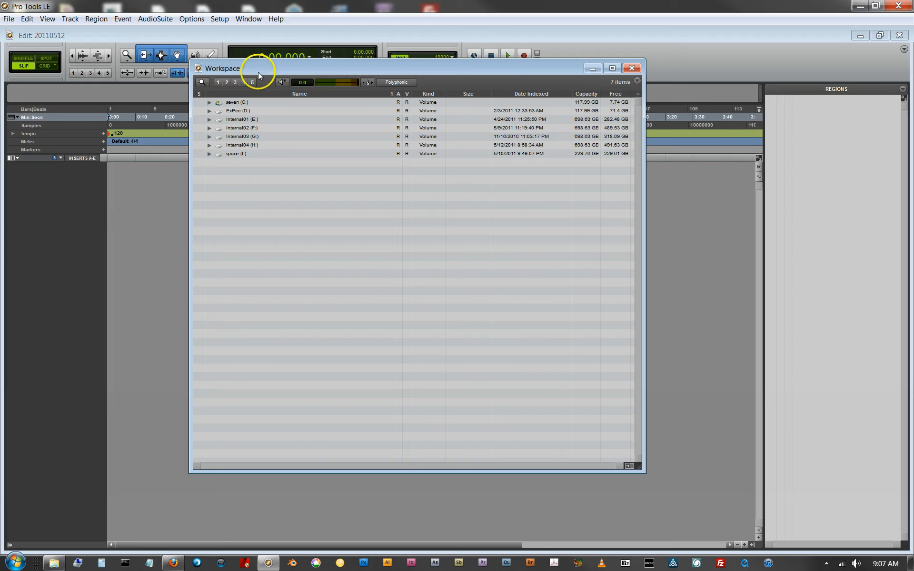
mouse_move(258, 74)
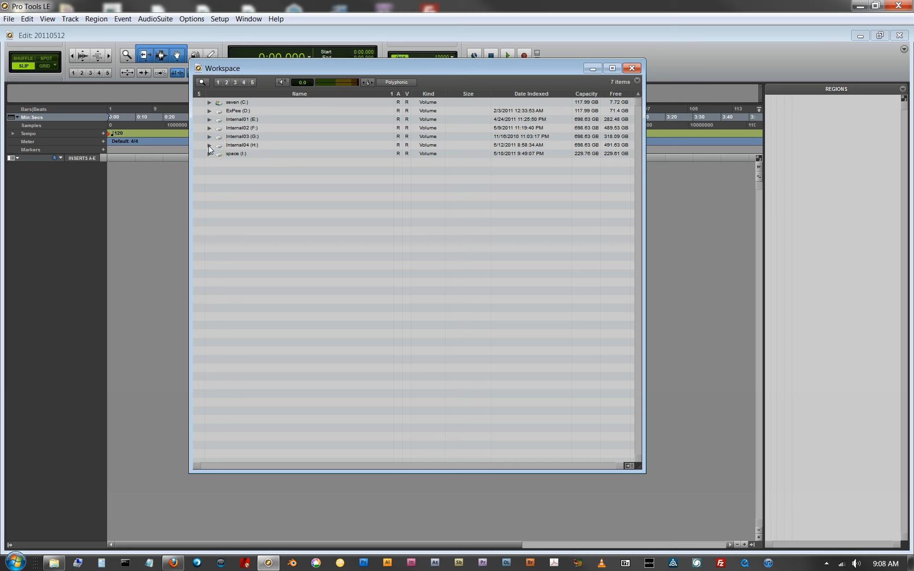
click(210, 145)
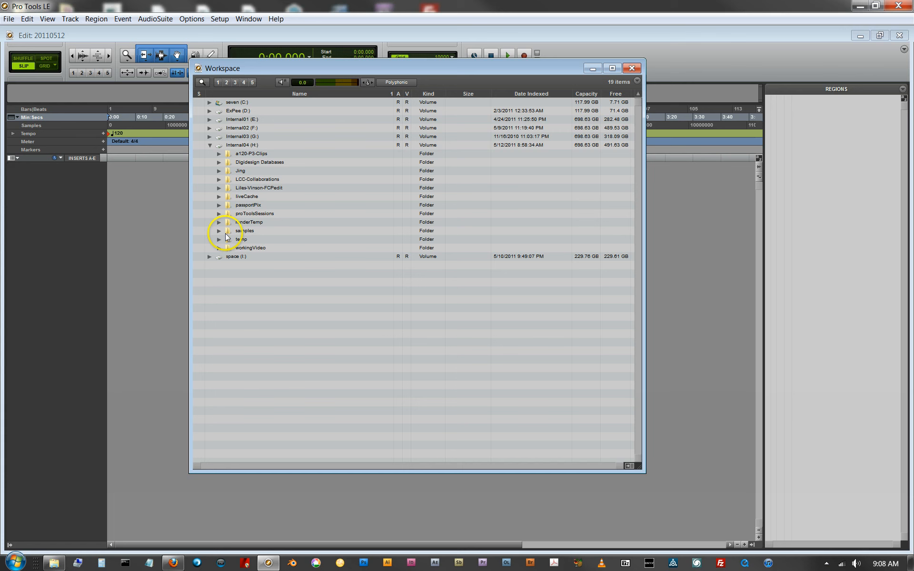
- Expand the samples folder and select all three .wav files with a Shift-selection
click(219, 230)
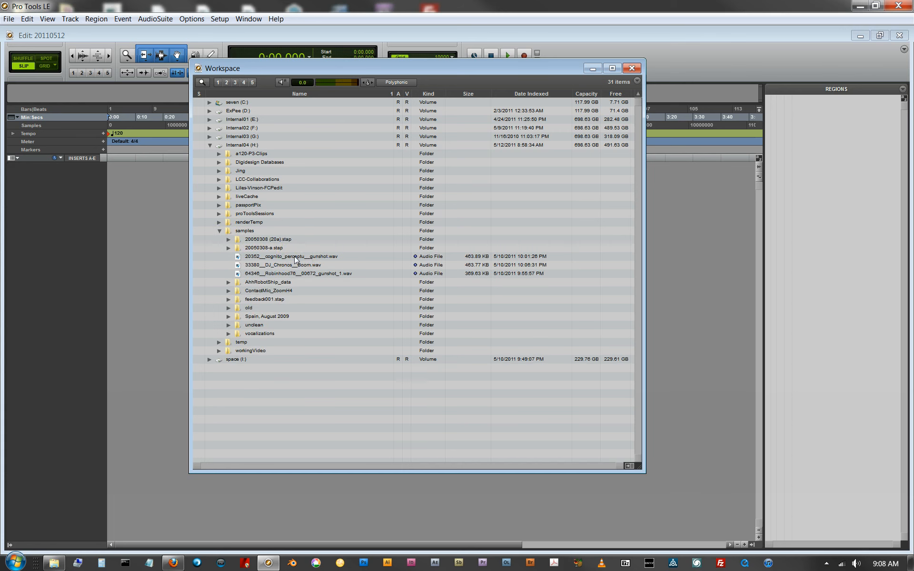
mouse_move(291, 277)
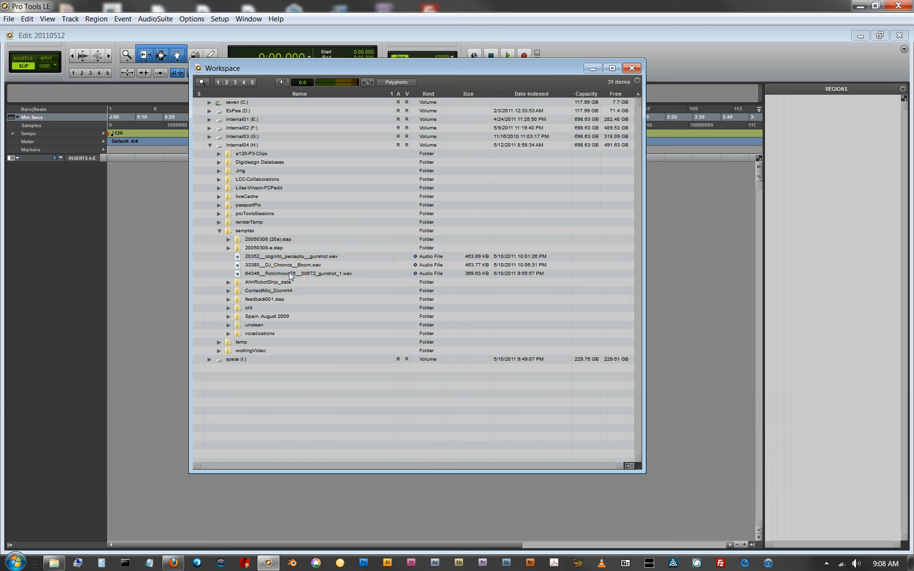
click(297, 273)
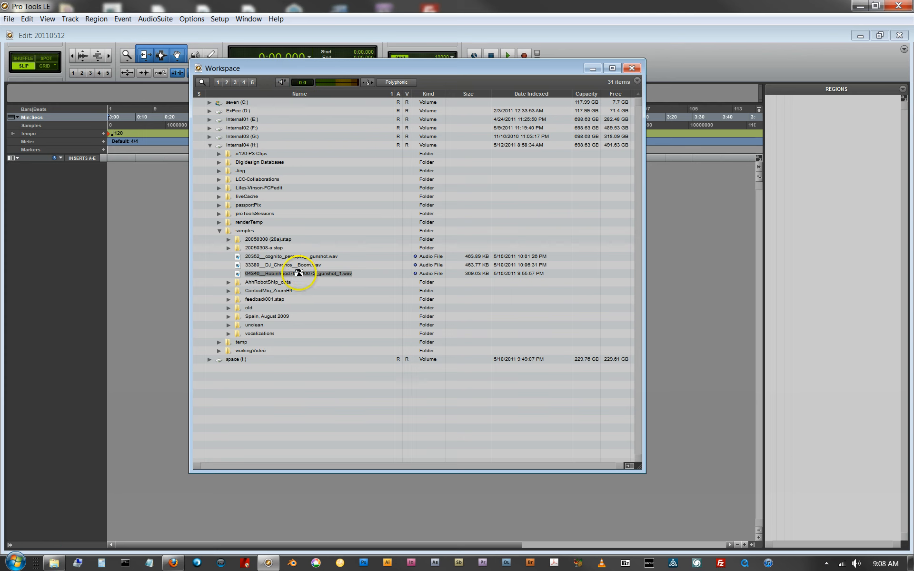
click(283, 265)
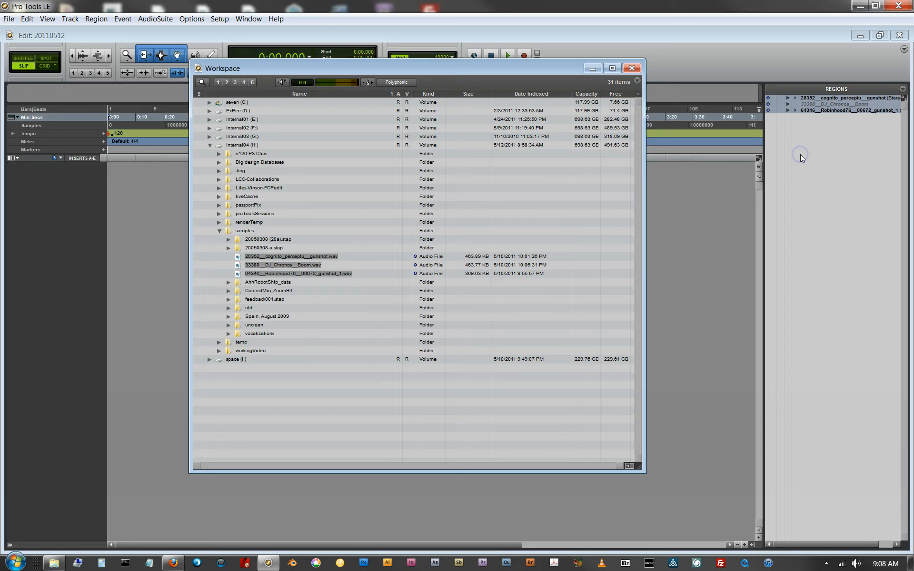
- Close the Workspace browser, leaving the three imported regions in the Edit window
click(632, 69)
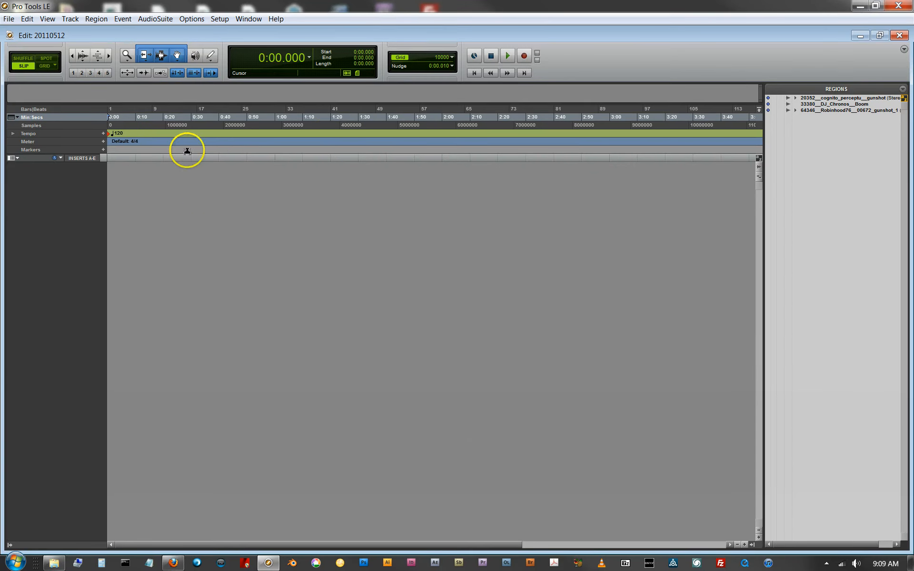
- Open the Project browser for session 20110512 from the Window menu
click(249, 19)
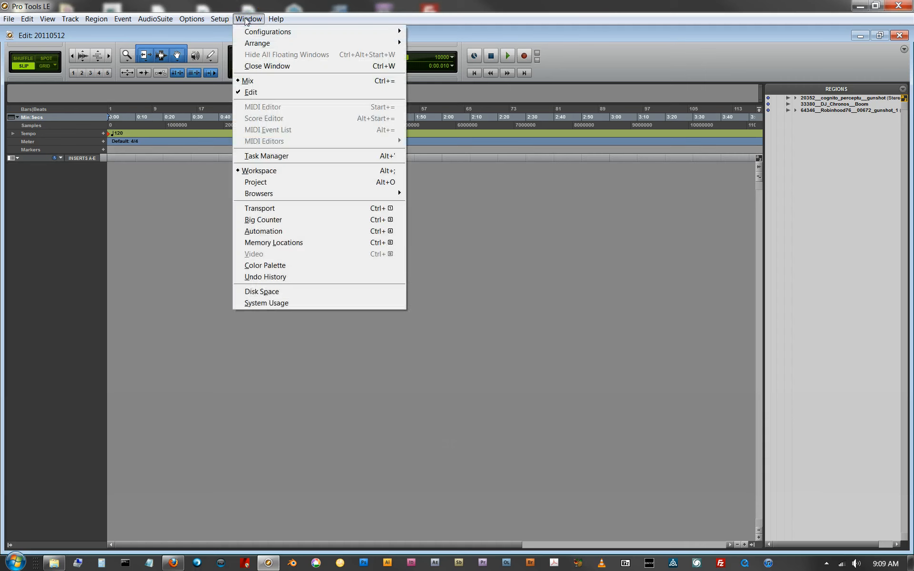
mouse_move(267, 182)
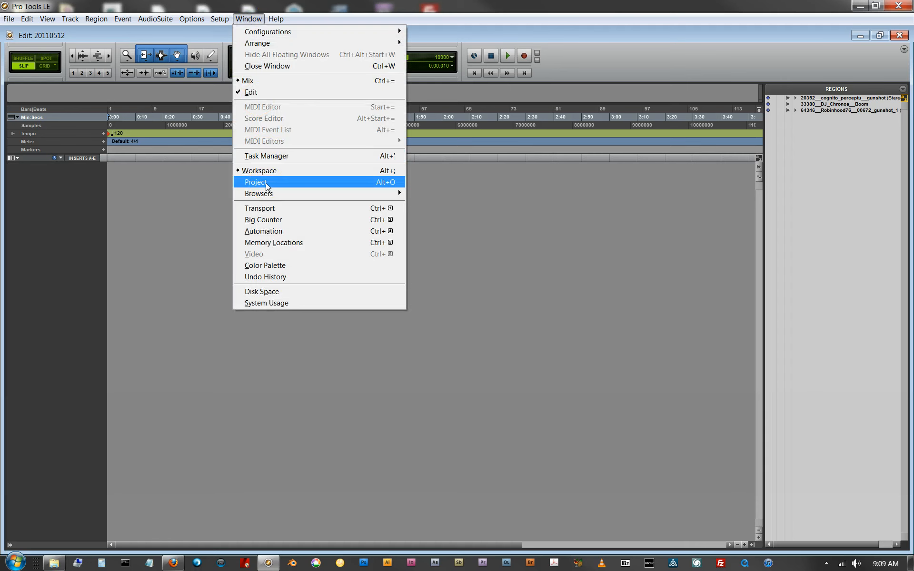
click(256, 182)
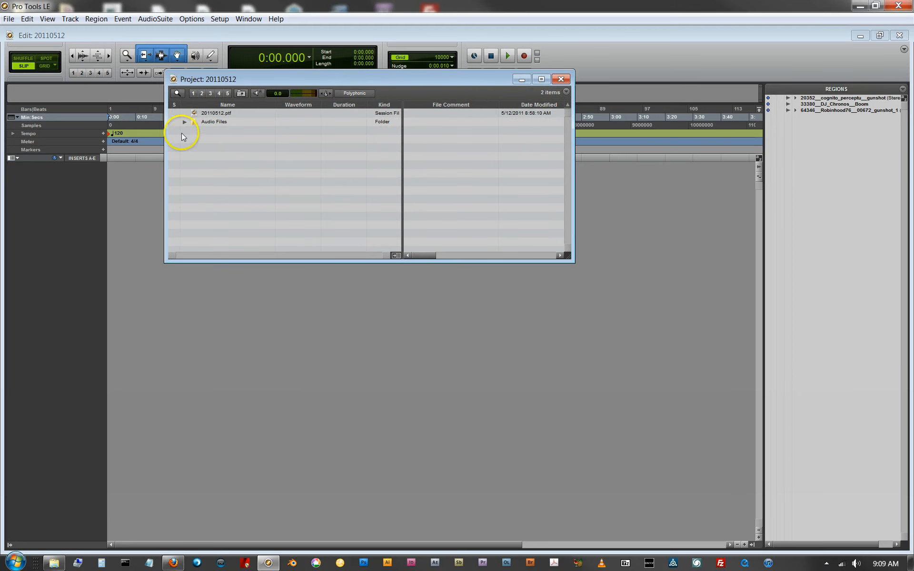
- Expand the Audio Files folder and enlarge the browser to show waveforms and durations
click(184, 121)
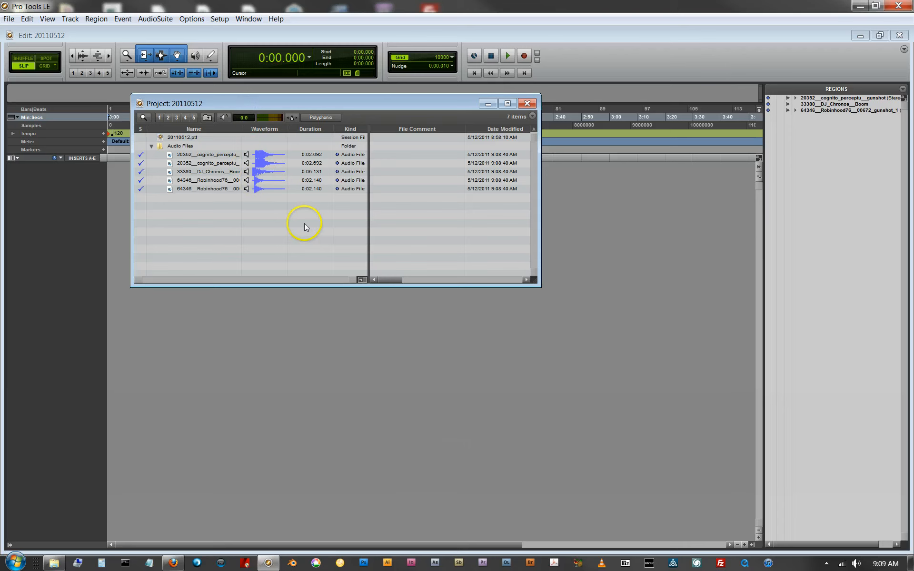
drag(530, 288, 555, 370)
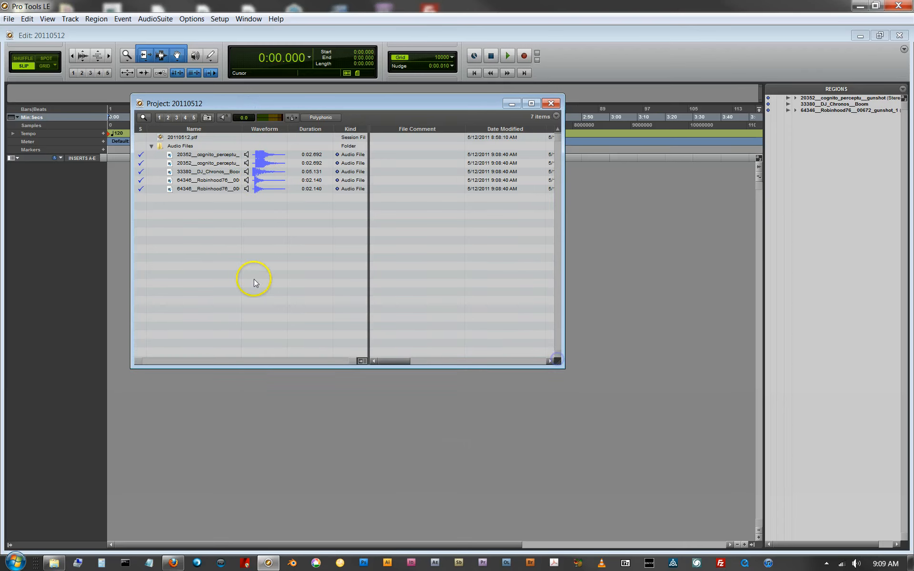
mouse_move(157, 194)
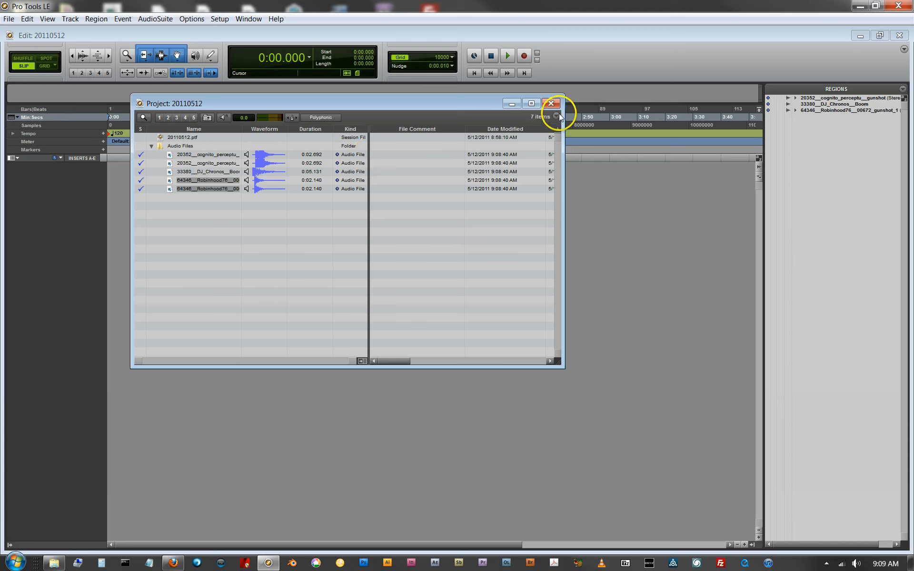
mouse_move(557, 120)
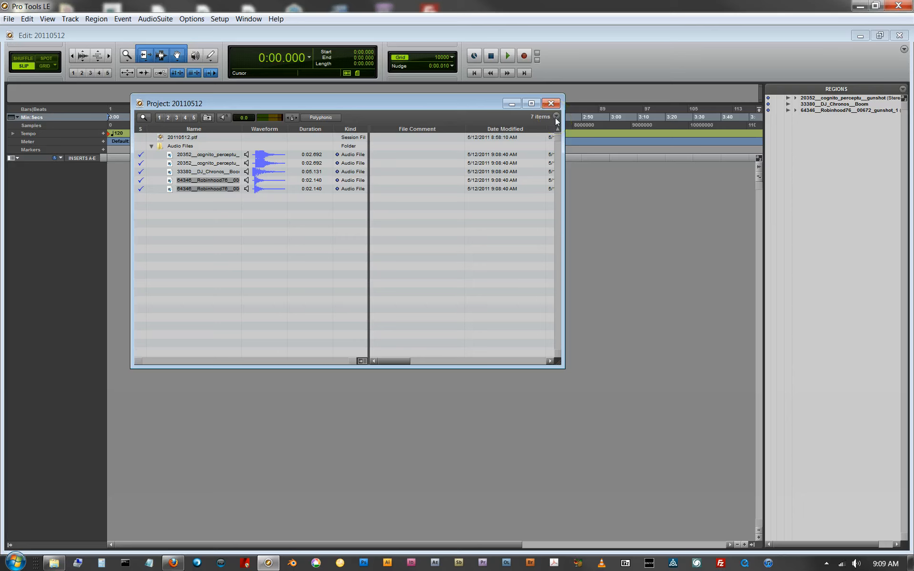
- Open the Project browser menu with waveform calculation, relink, delete and preview options
click(555, 117)
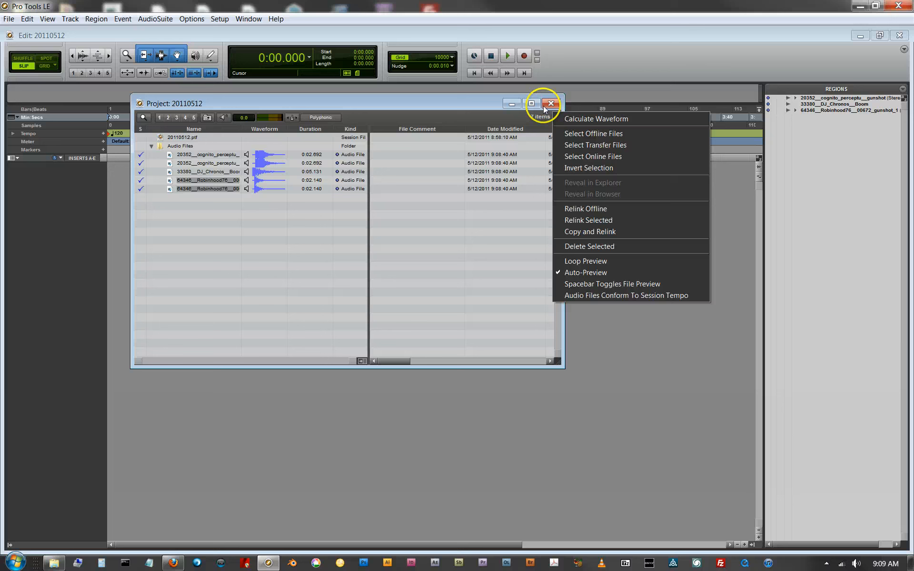
mouse_move(585, 208)
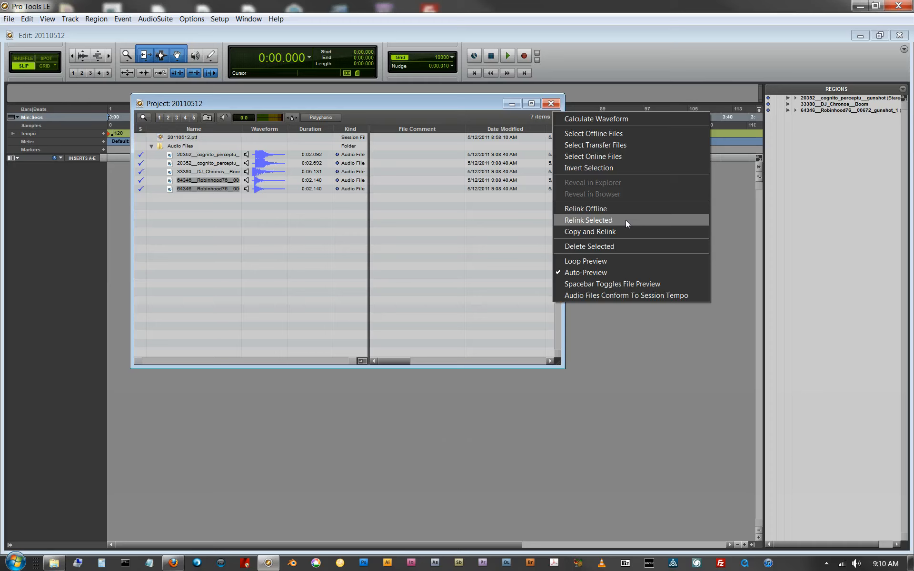
mouse_move(523, 247)
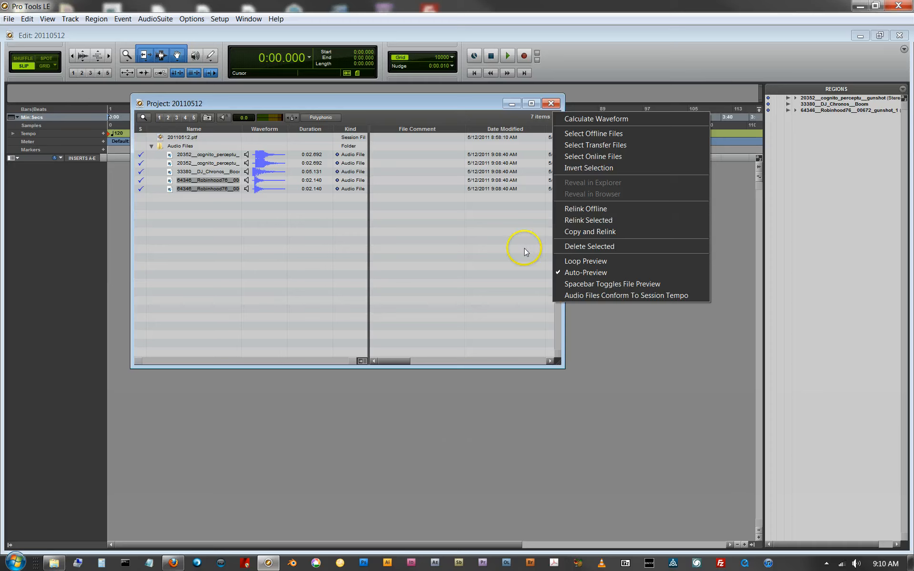